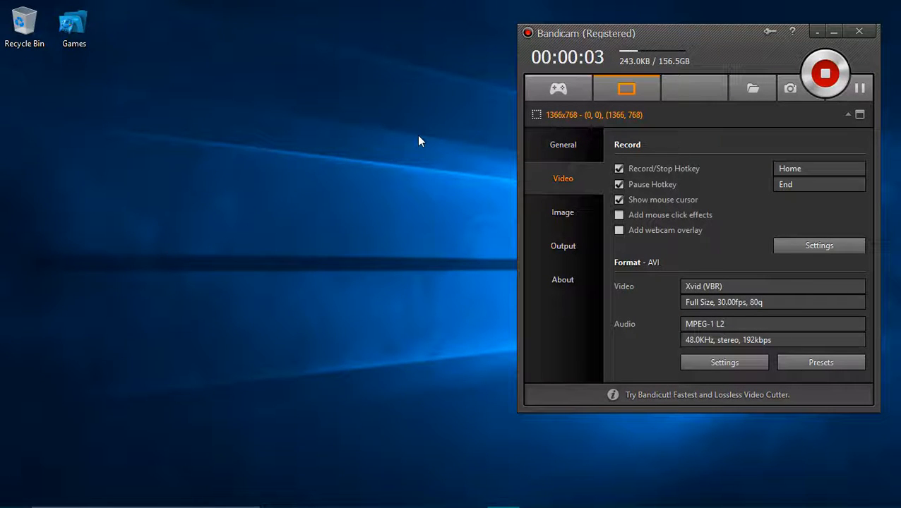
mouse_move(483, 31)
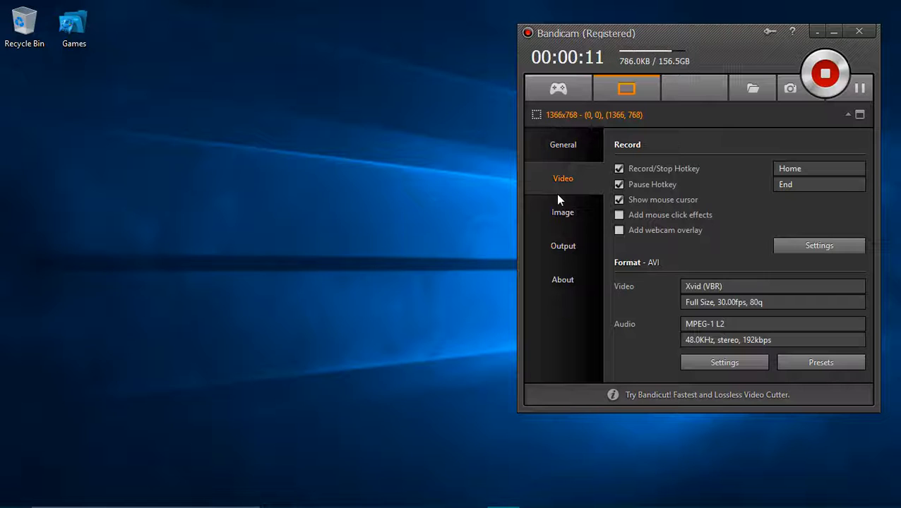
mouse_move(677, 254)
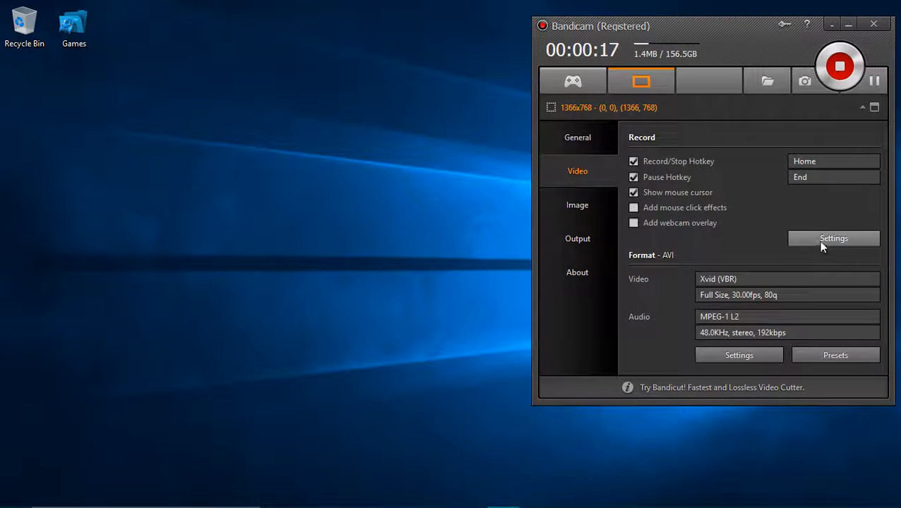
Set Microphone (Realtek High Definition Audio) as the primary sound device in Record settings.
left_click(834, 237)
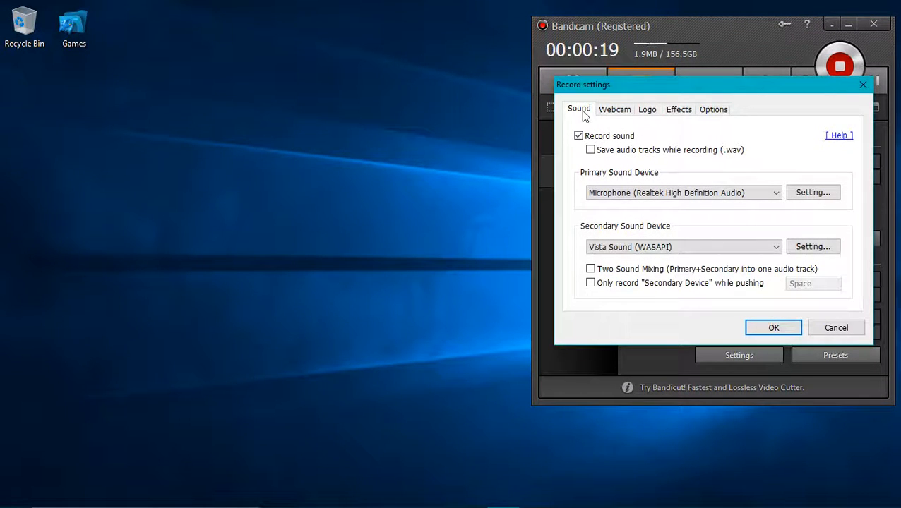
mouse_move(599, 179)
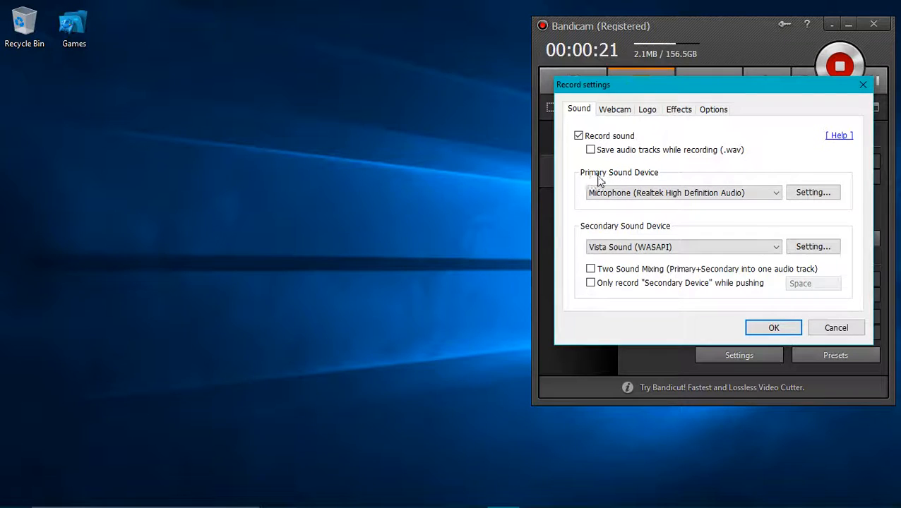
left_click(774, 192)
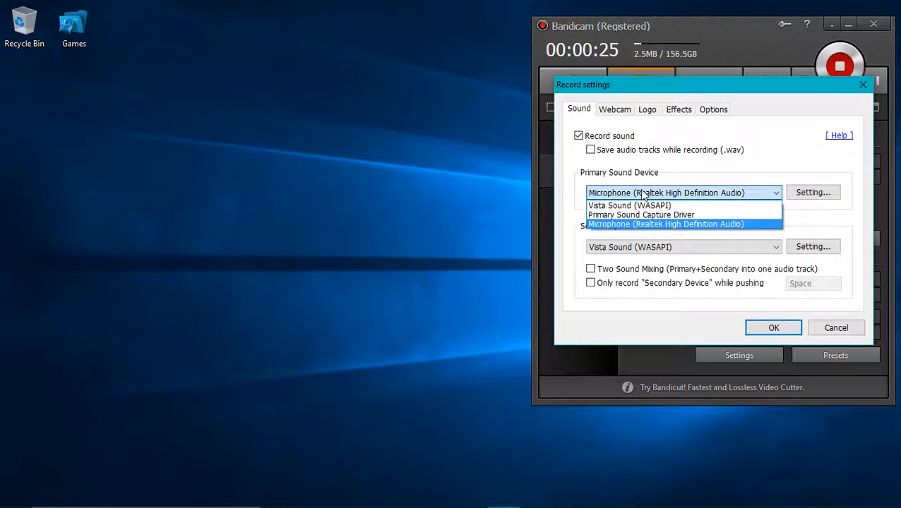
left_click(667, 223)
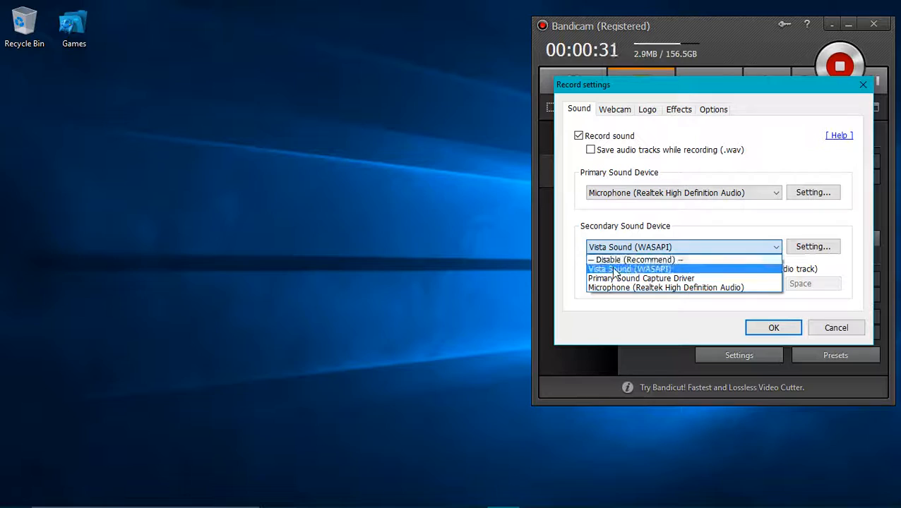
mouse_move(624, 260)
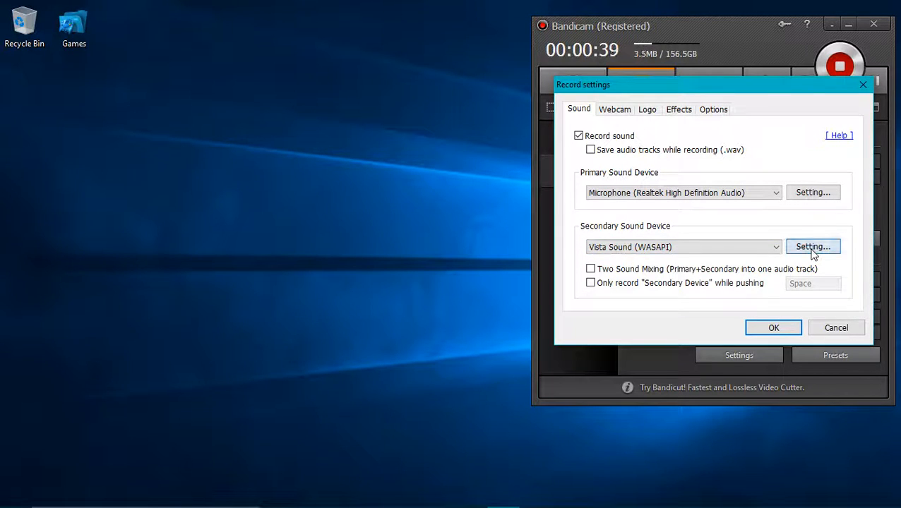
Check the secondary device's Windows Sound window and close it, keeping Vista Sound (WASAPI).
left_click(814, 246)
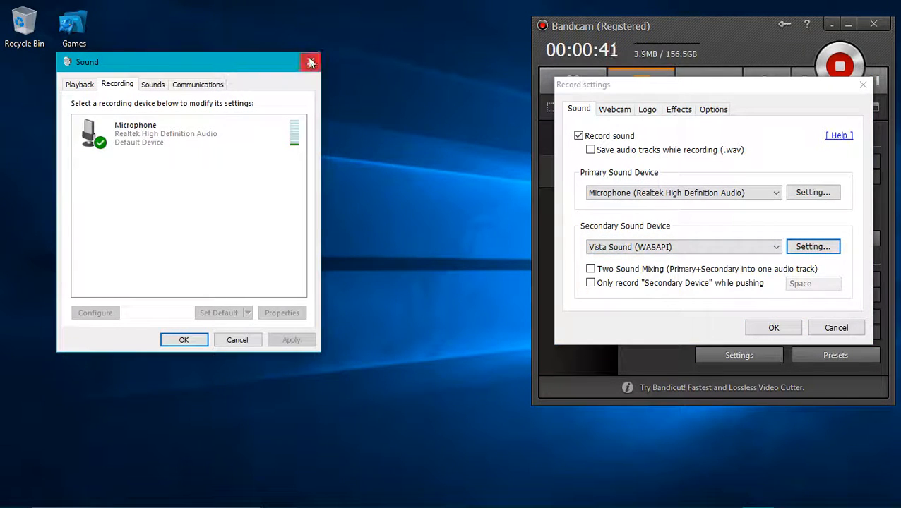
left_click(311, 62)
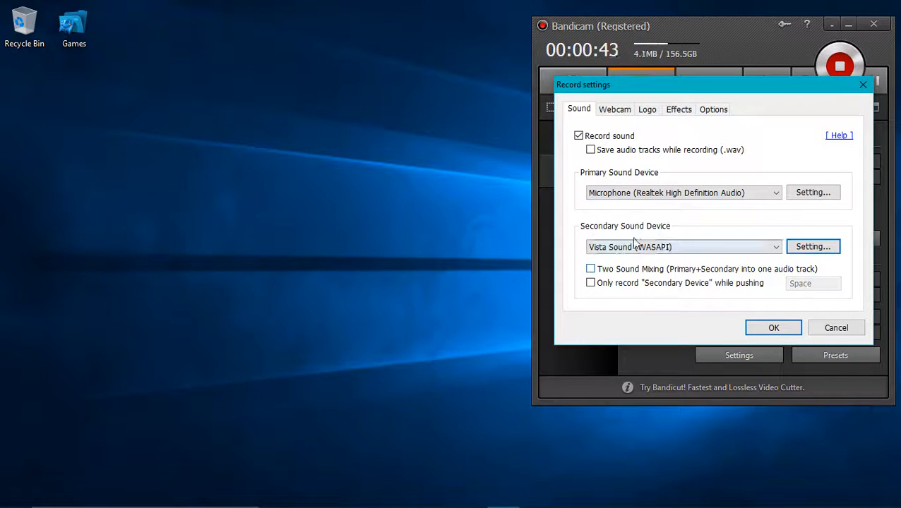
mouse_move(623, 168)
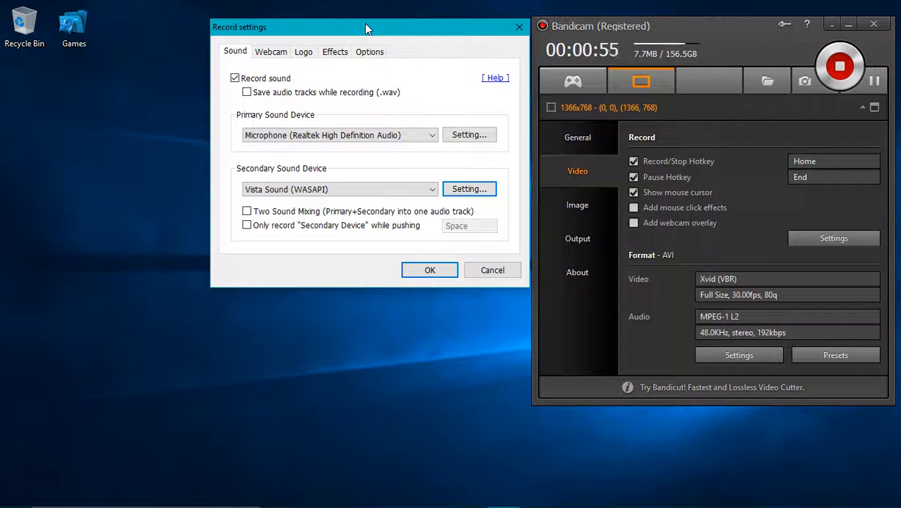
mouse_move(317, 7)
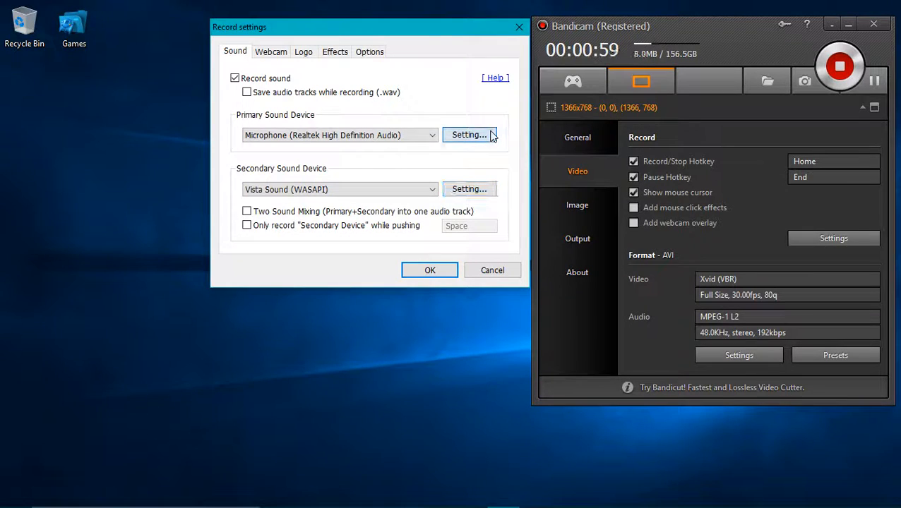
Show the Realtek microphone's Levels in Windows Sound, with volume 100 and boost +20.0 dB.
left_click(468, 135)
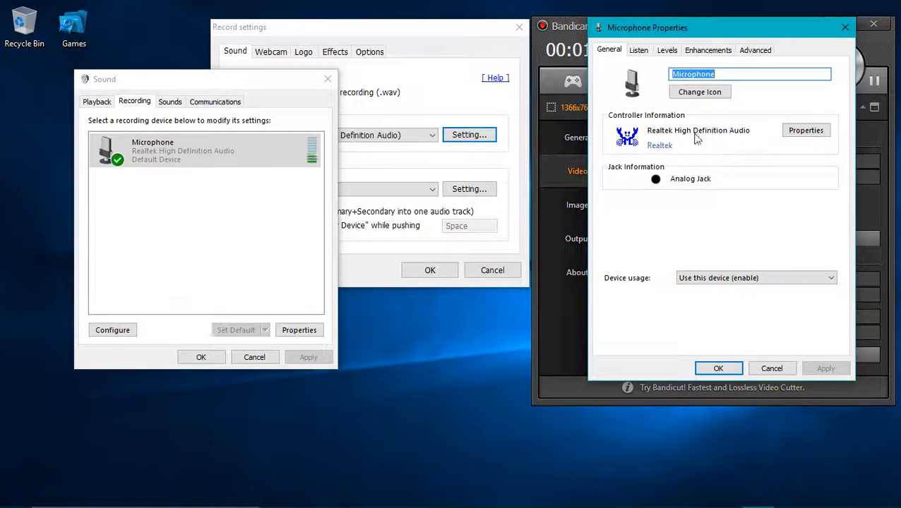
left_click(667, 49)
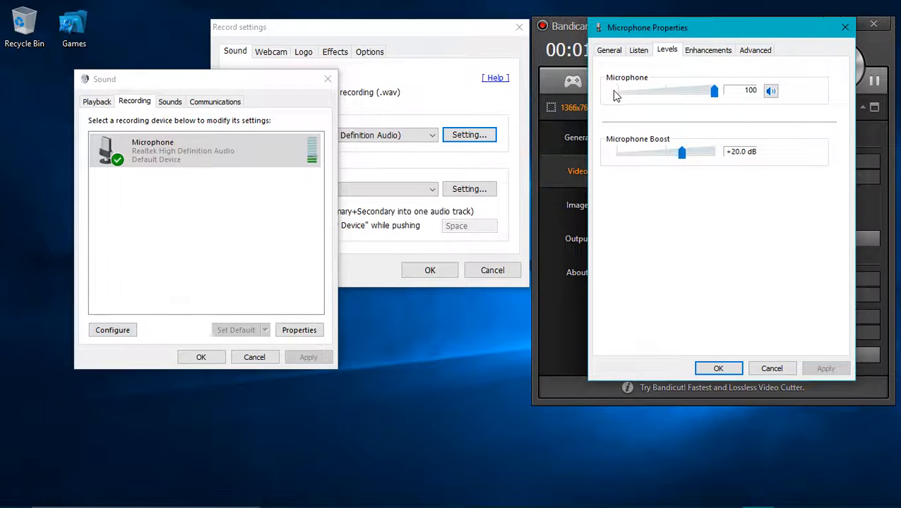
mouse_move(676, 135)
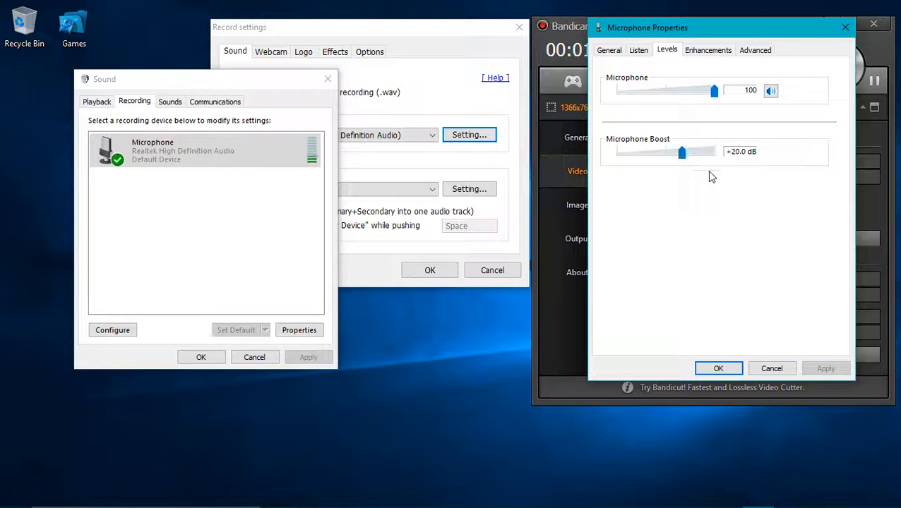
mouse_move(768, 203)
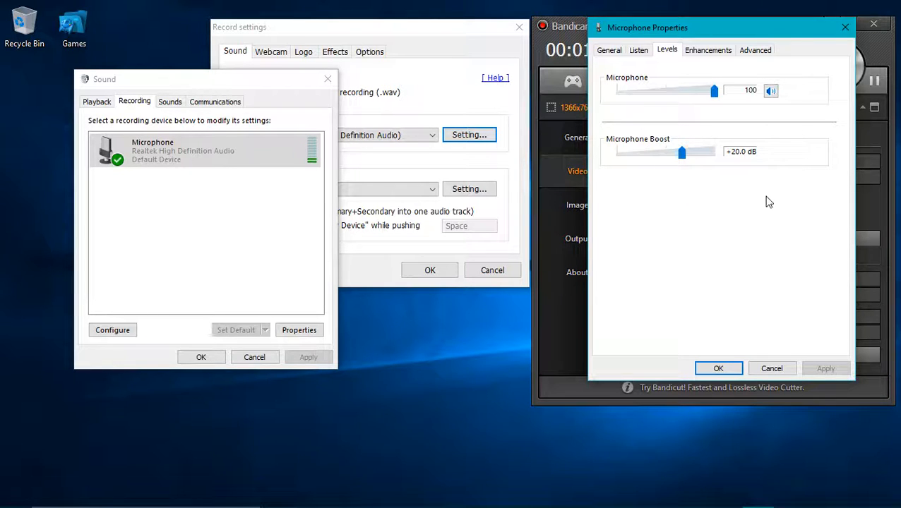
mouse_move(709, 178)
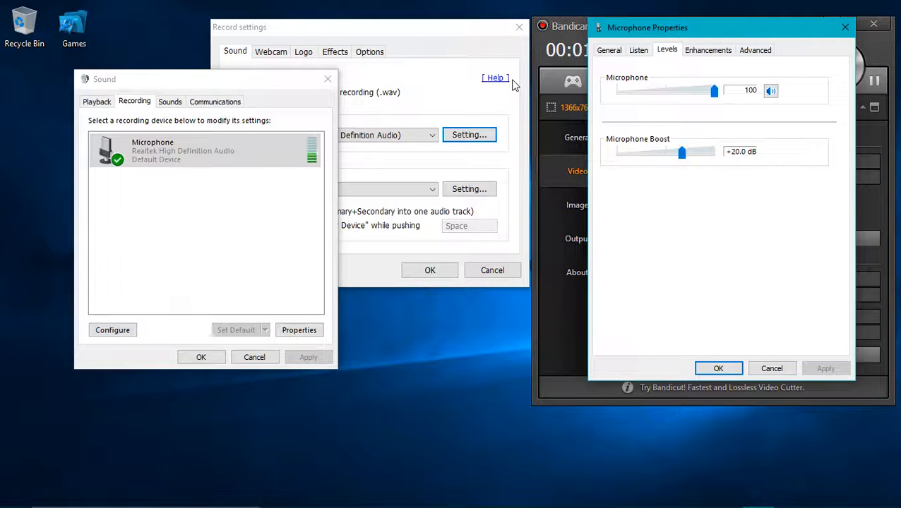
mouse_move(655, 178)
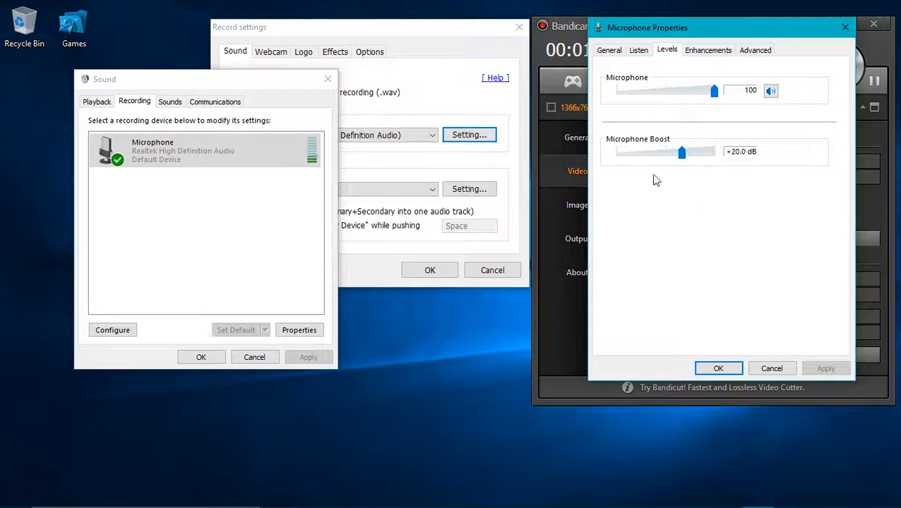
mouse_move(656, 185)
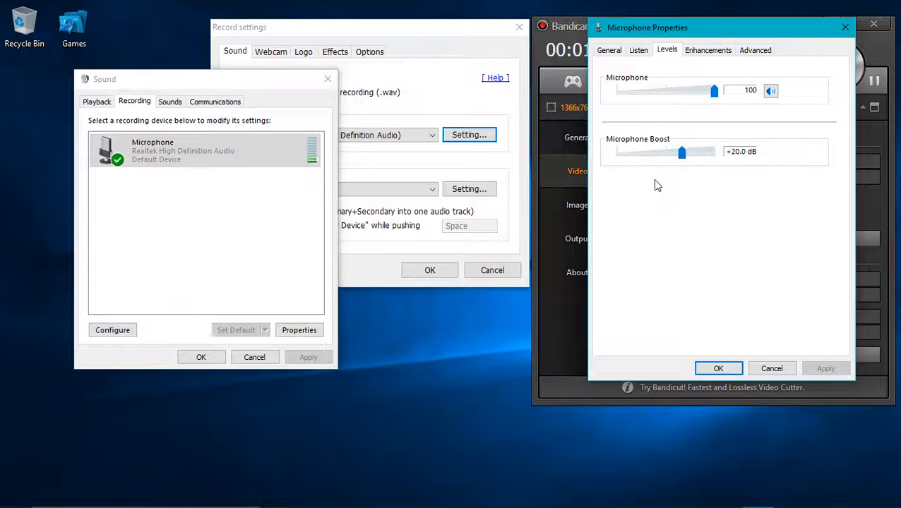
mouse_move(610, 215)
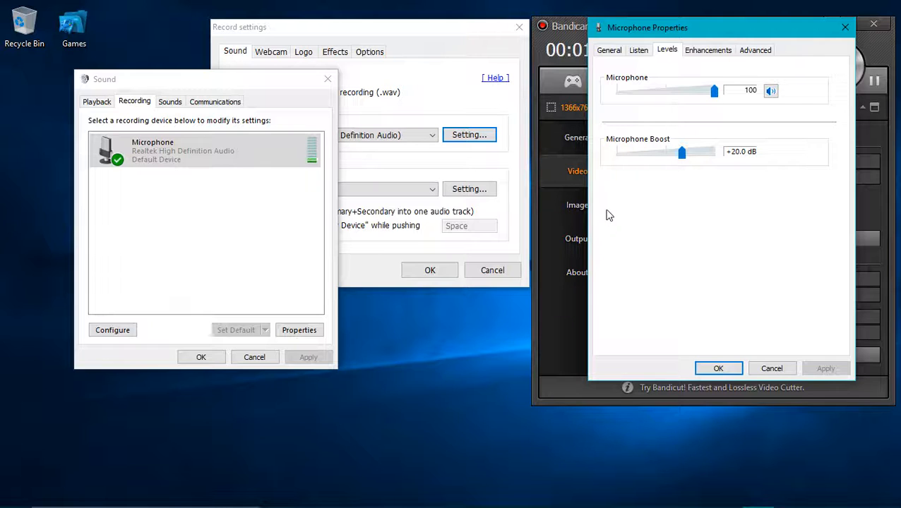
mouse_move(715, 55)
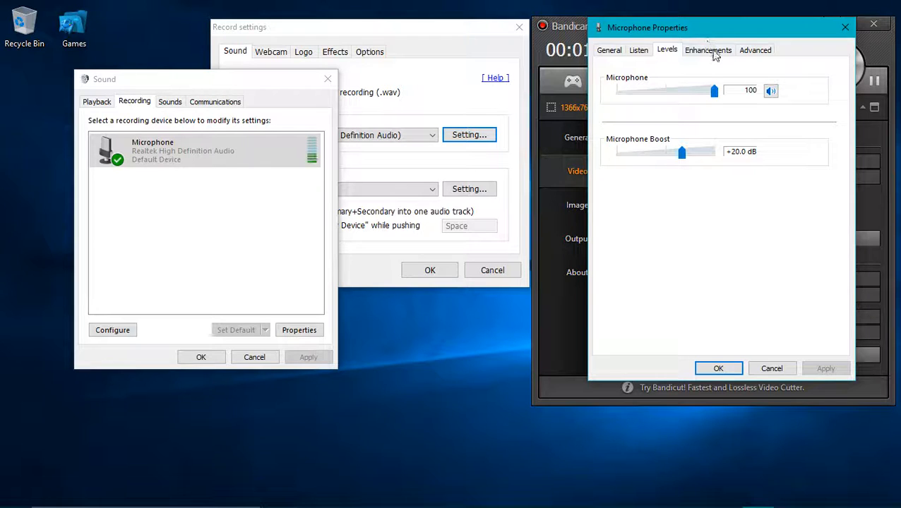
Review Enhancements and set the Advanced default format to 2 channel, 16 bit, 48000 Hz (DVD Quality).
left_click(709, 50)
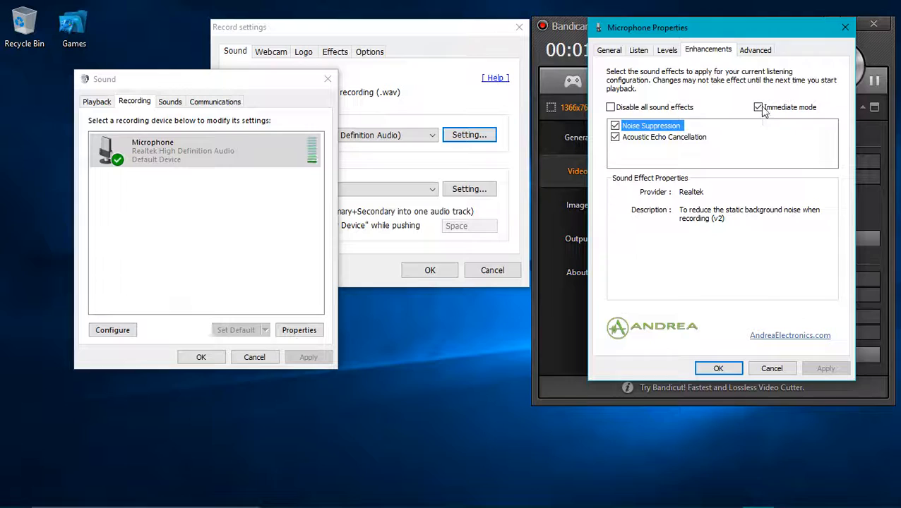
left_click(754, 49)
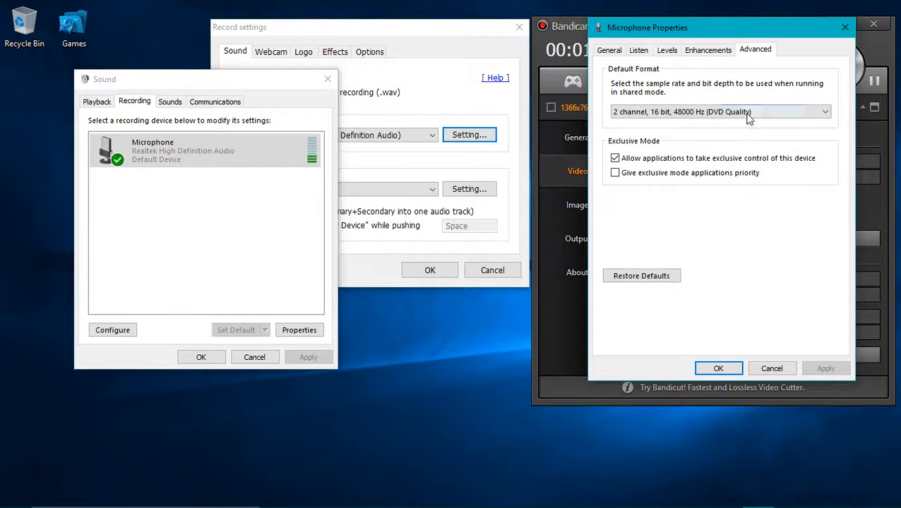
left_click(820, 111)
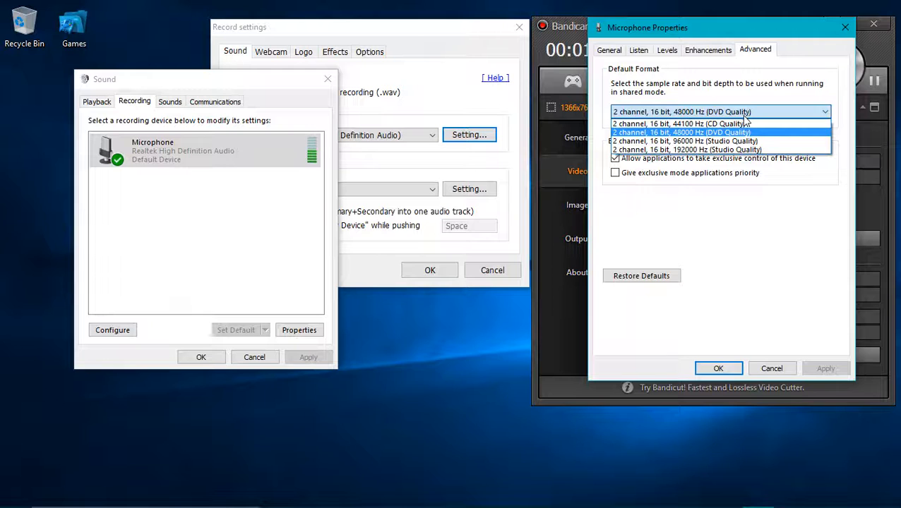
mouse_move(706, 141)
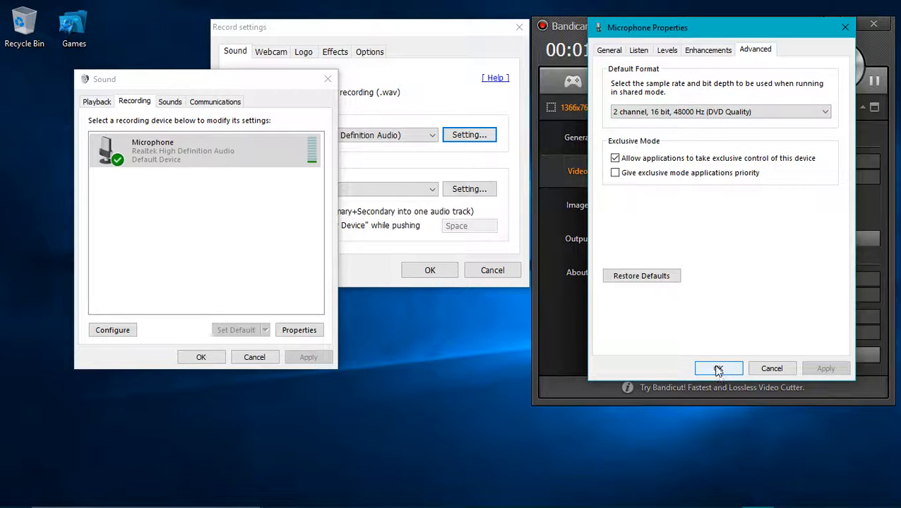
Confirm the microphone properties and close the Windows Sound panel, returning to Bandicam.
left_click(718, 369)
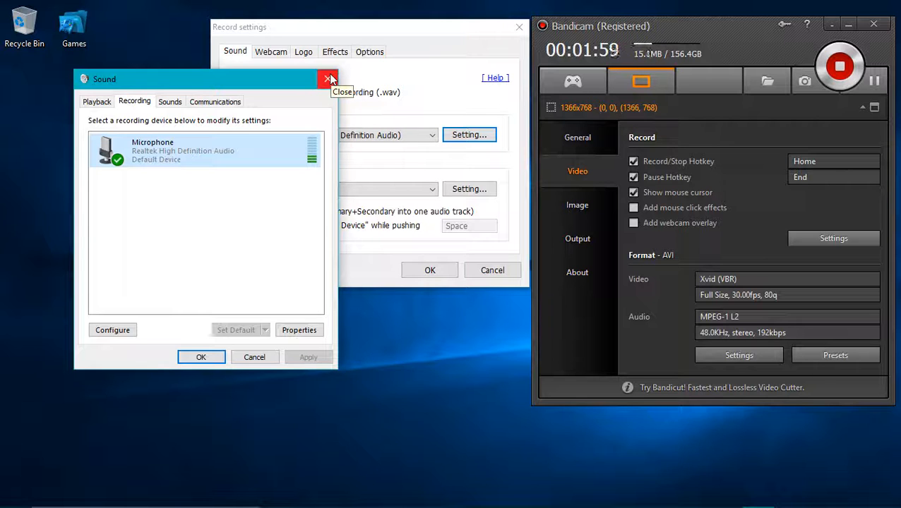
left_click(327, 79)
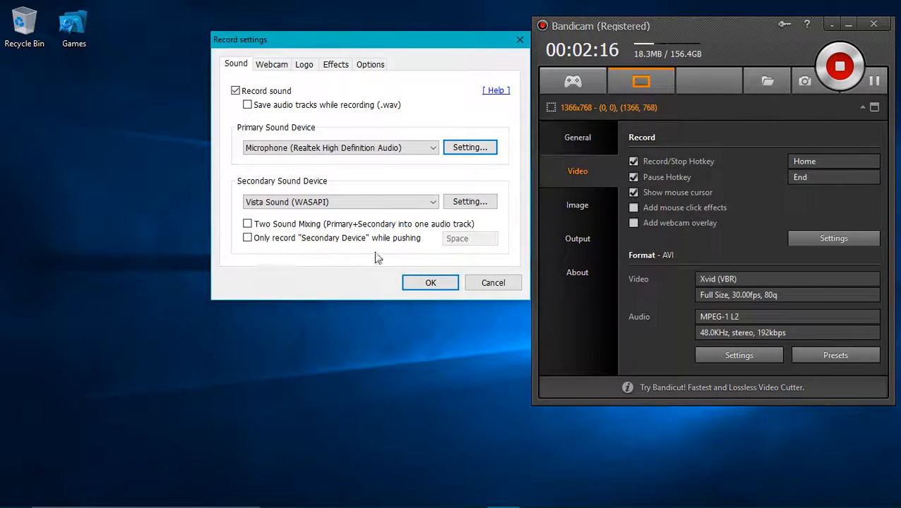
mouse_move(353, 255)
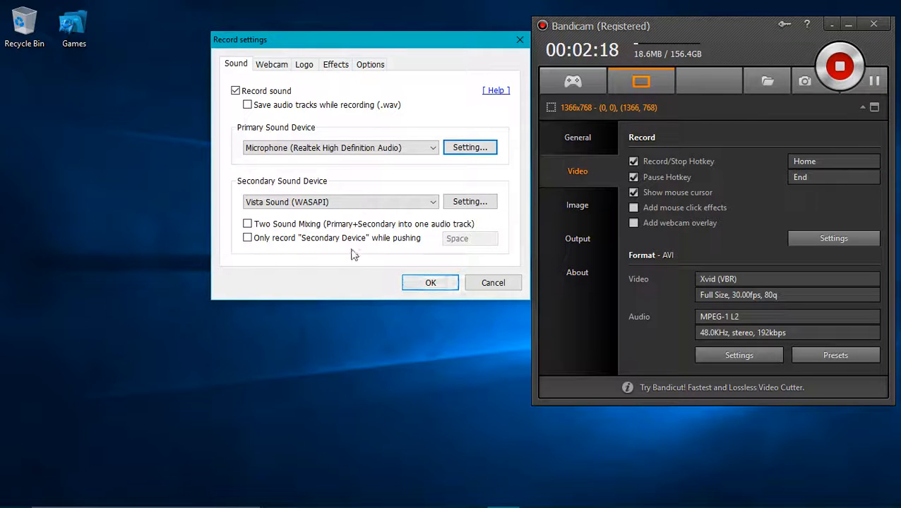